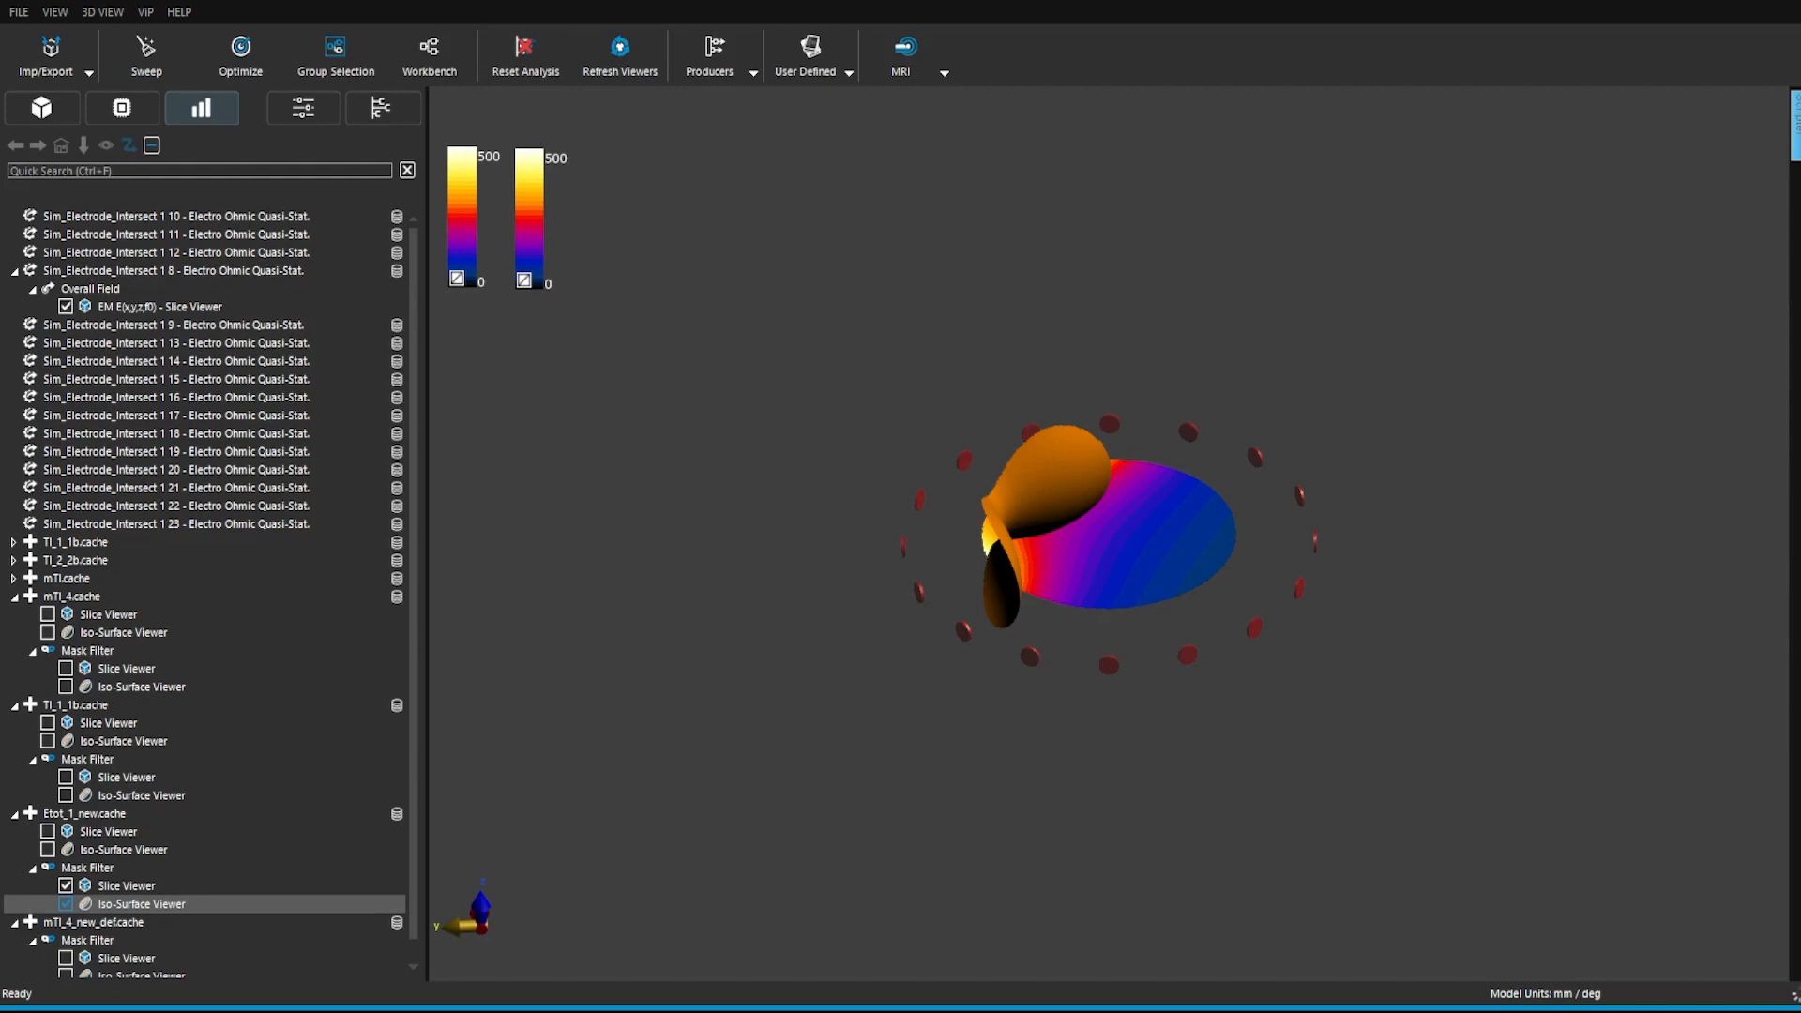
Hide the Etot_1_new masked slice so only its orange iso-surface remains among the electrodes.
click(66, 886)
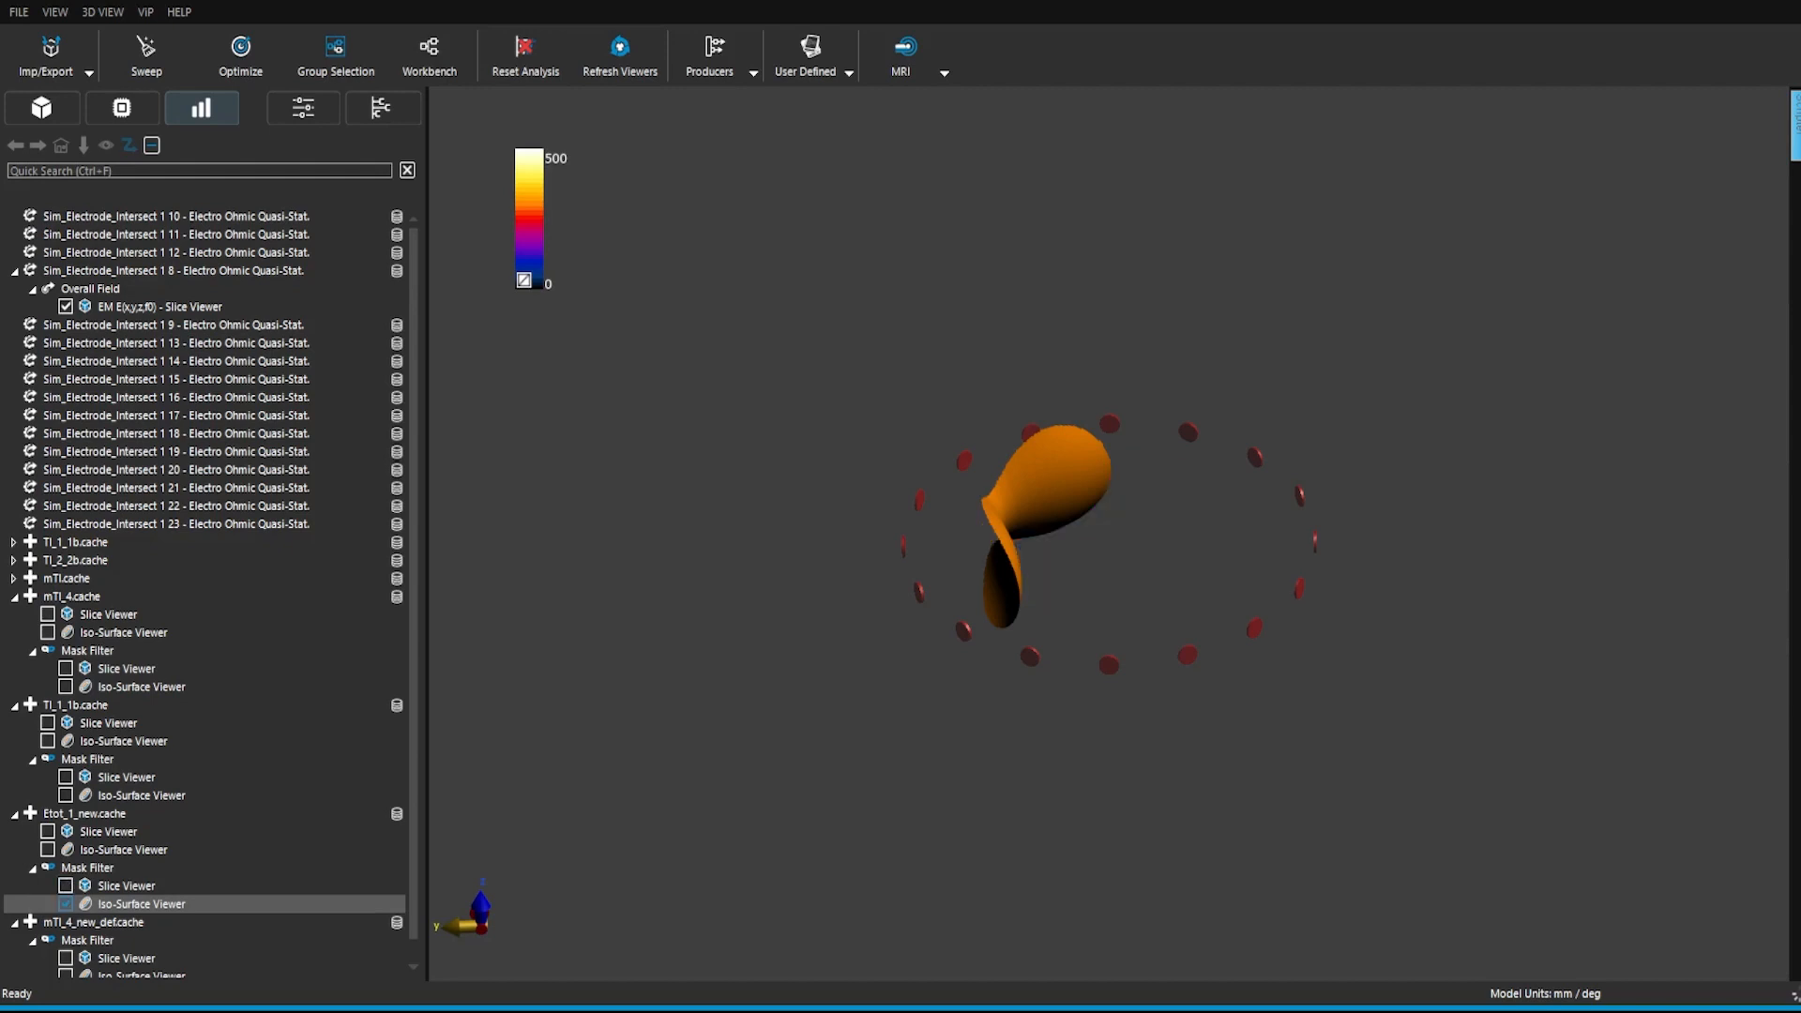
Show the 2-channel TI_1_1b masked slice and iso-surface for comparison, then hide both again.
click(65, 758)
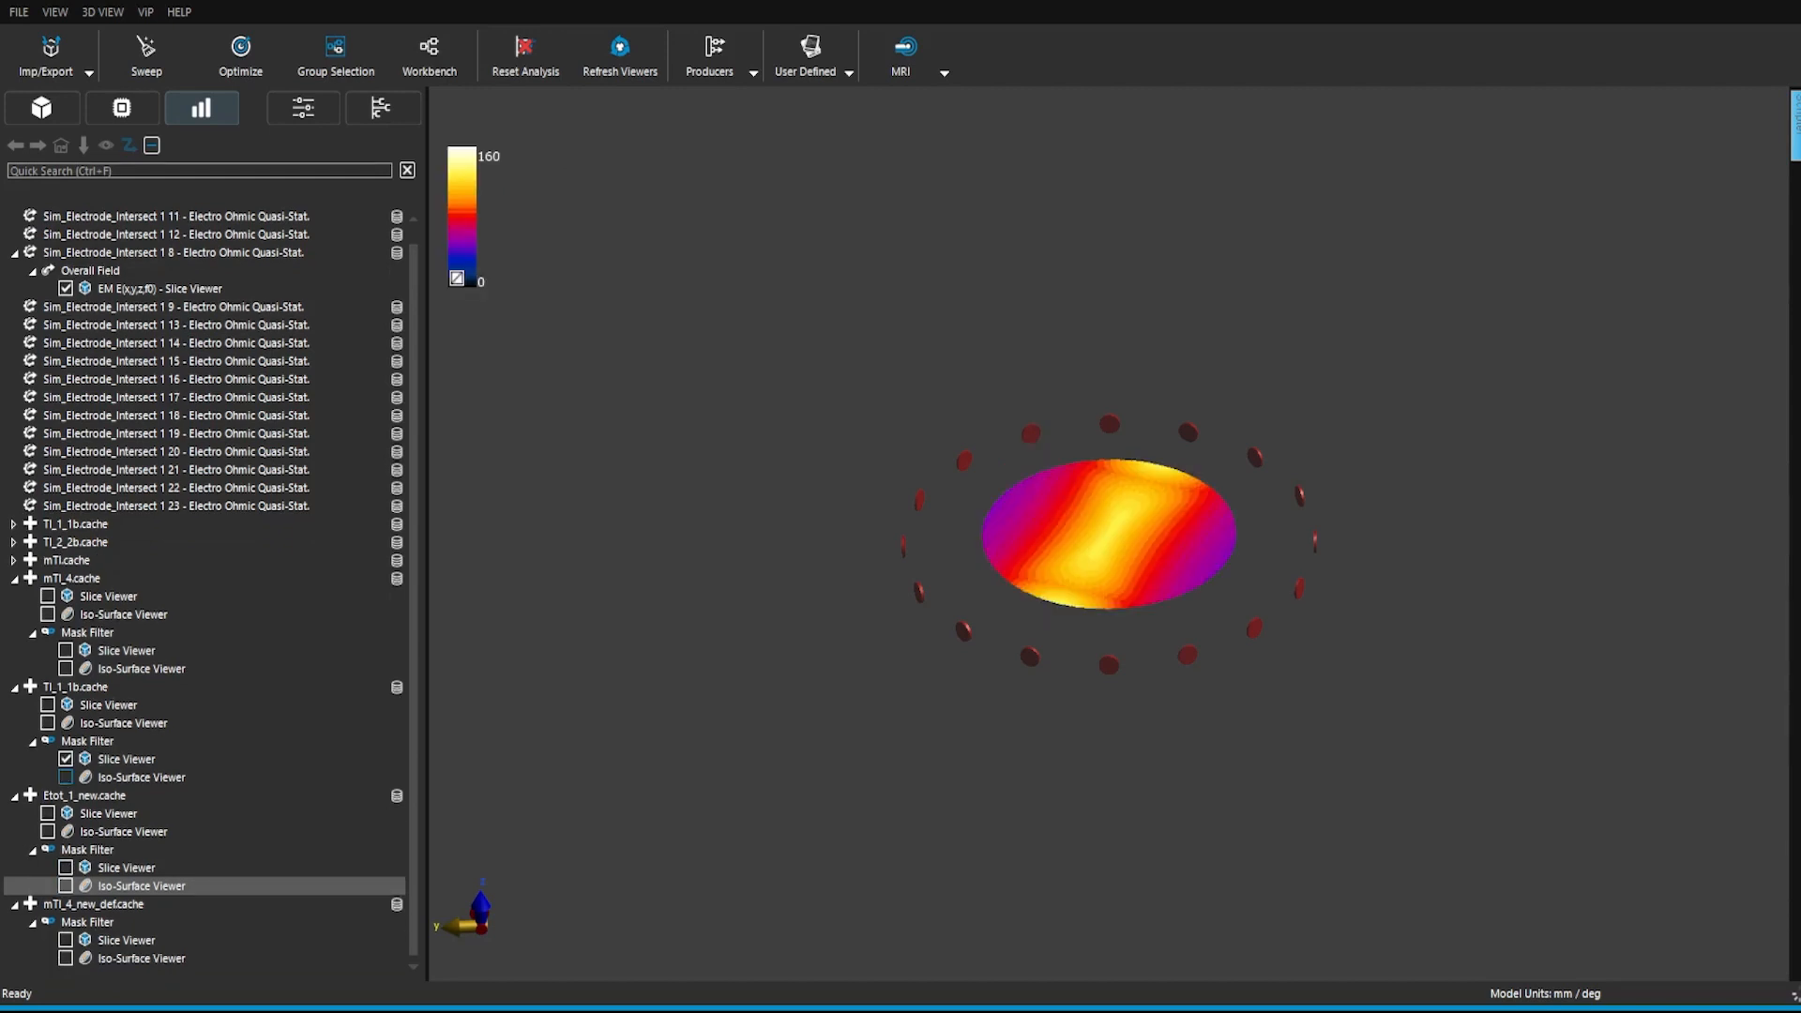
click(65, 776)
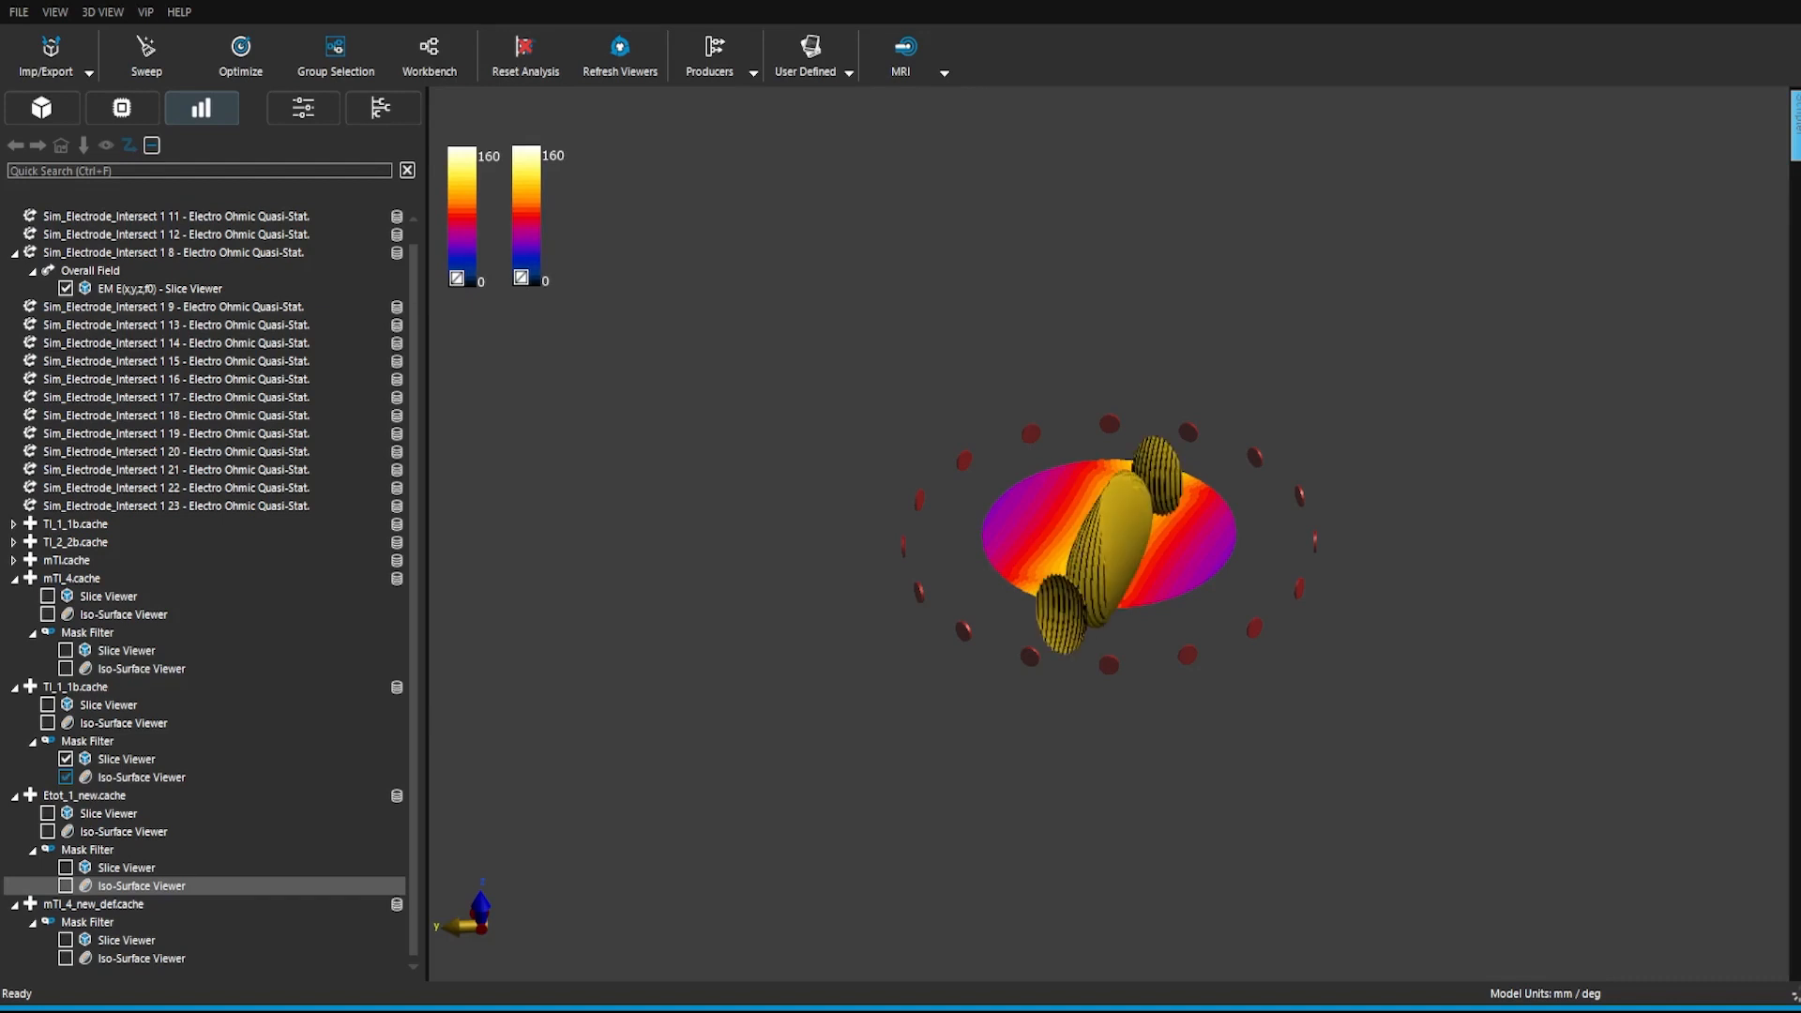
click(66, 777)
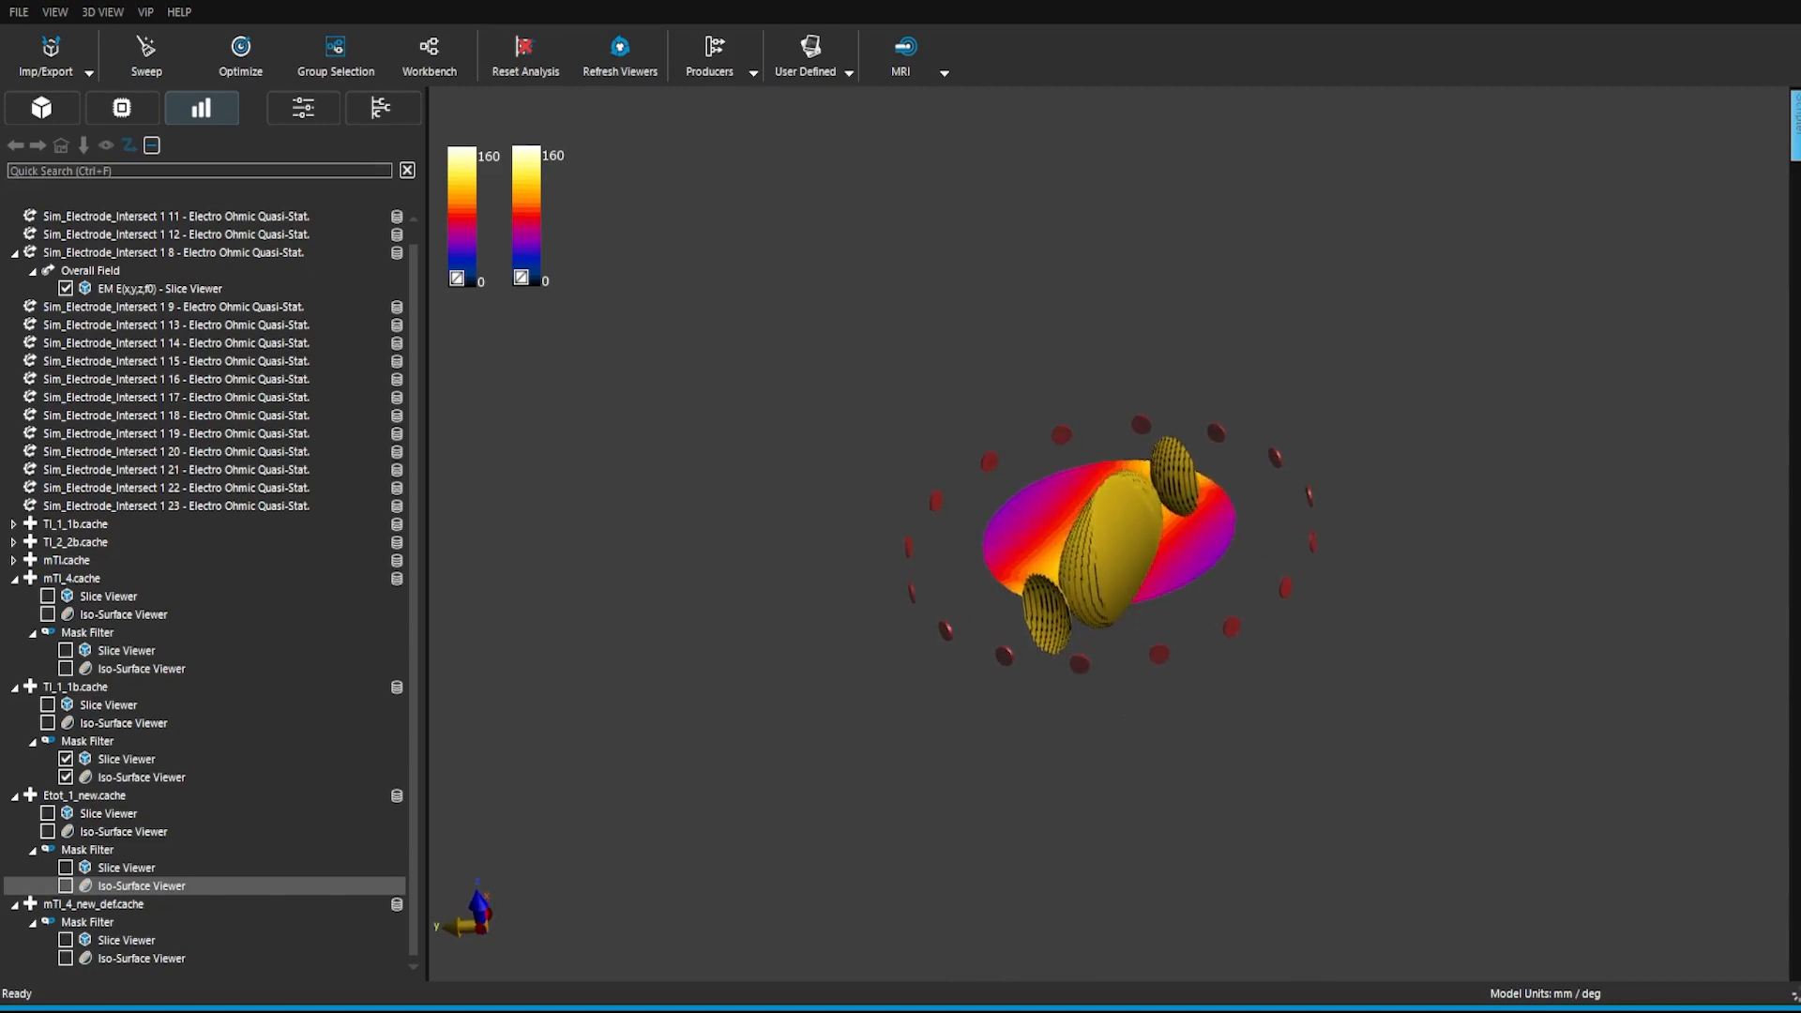
click(65, 777)
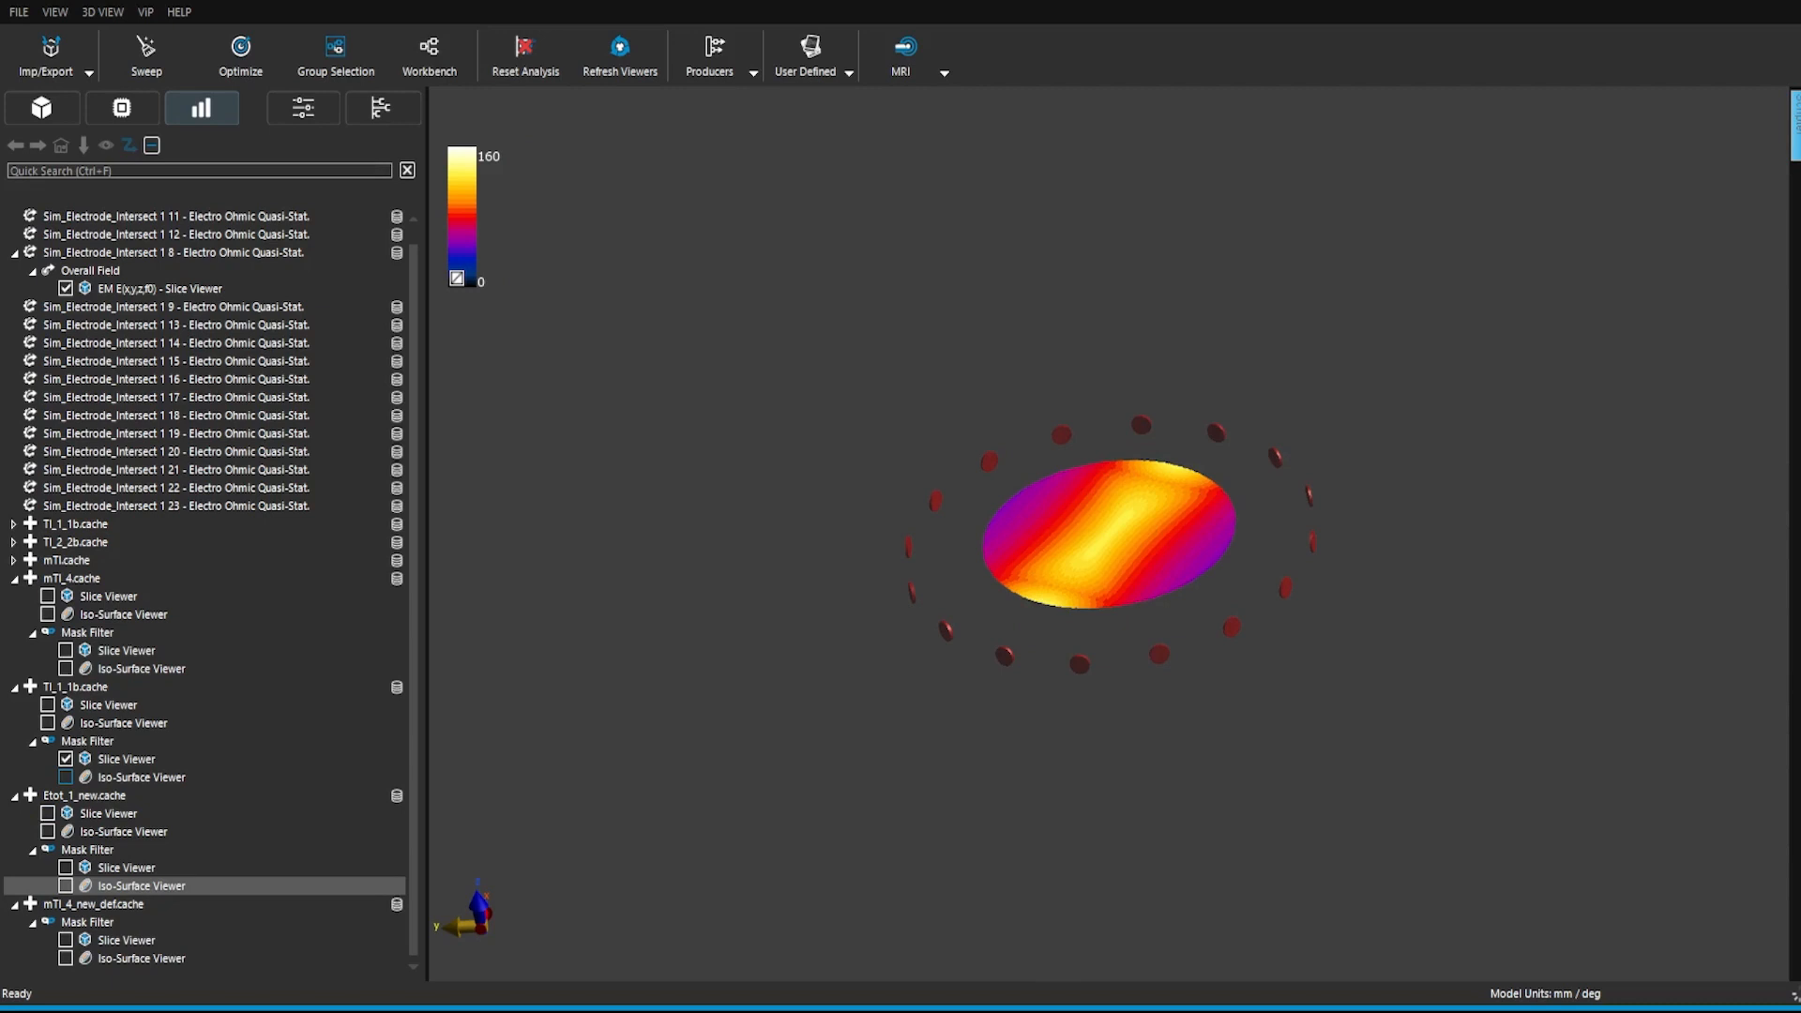
click(66, 760)
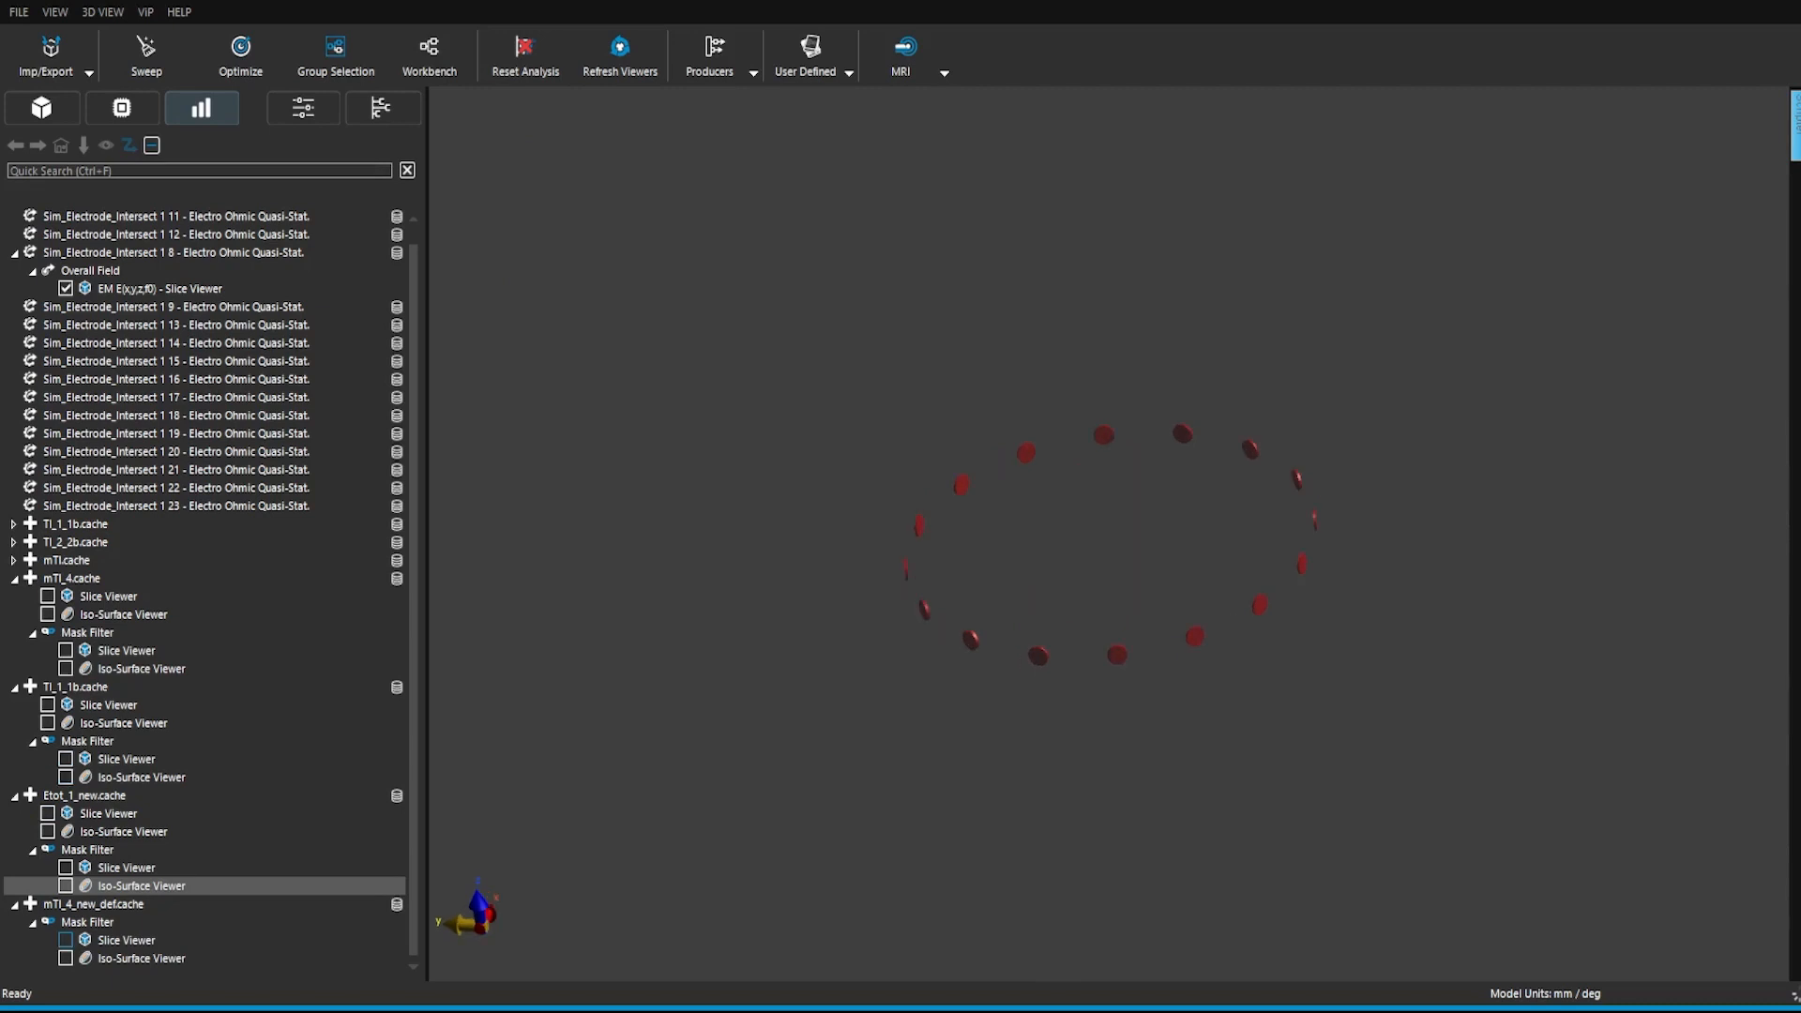
Show the 4-channel mTI_4_new_def masked slice with its iso-surface among the electrode ring.
click(65, 939)
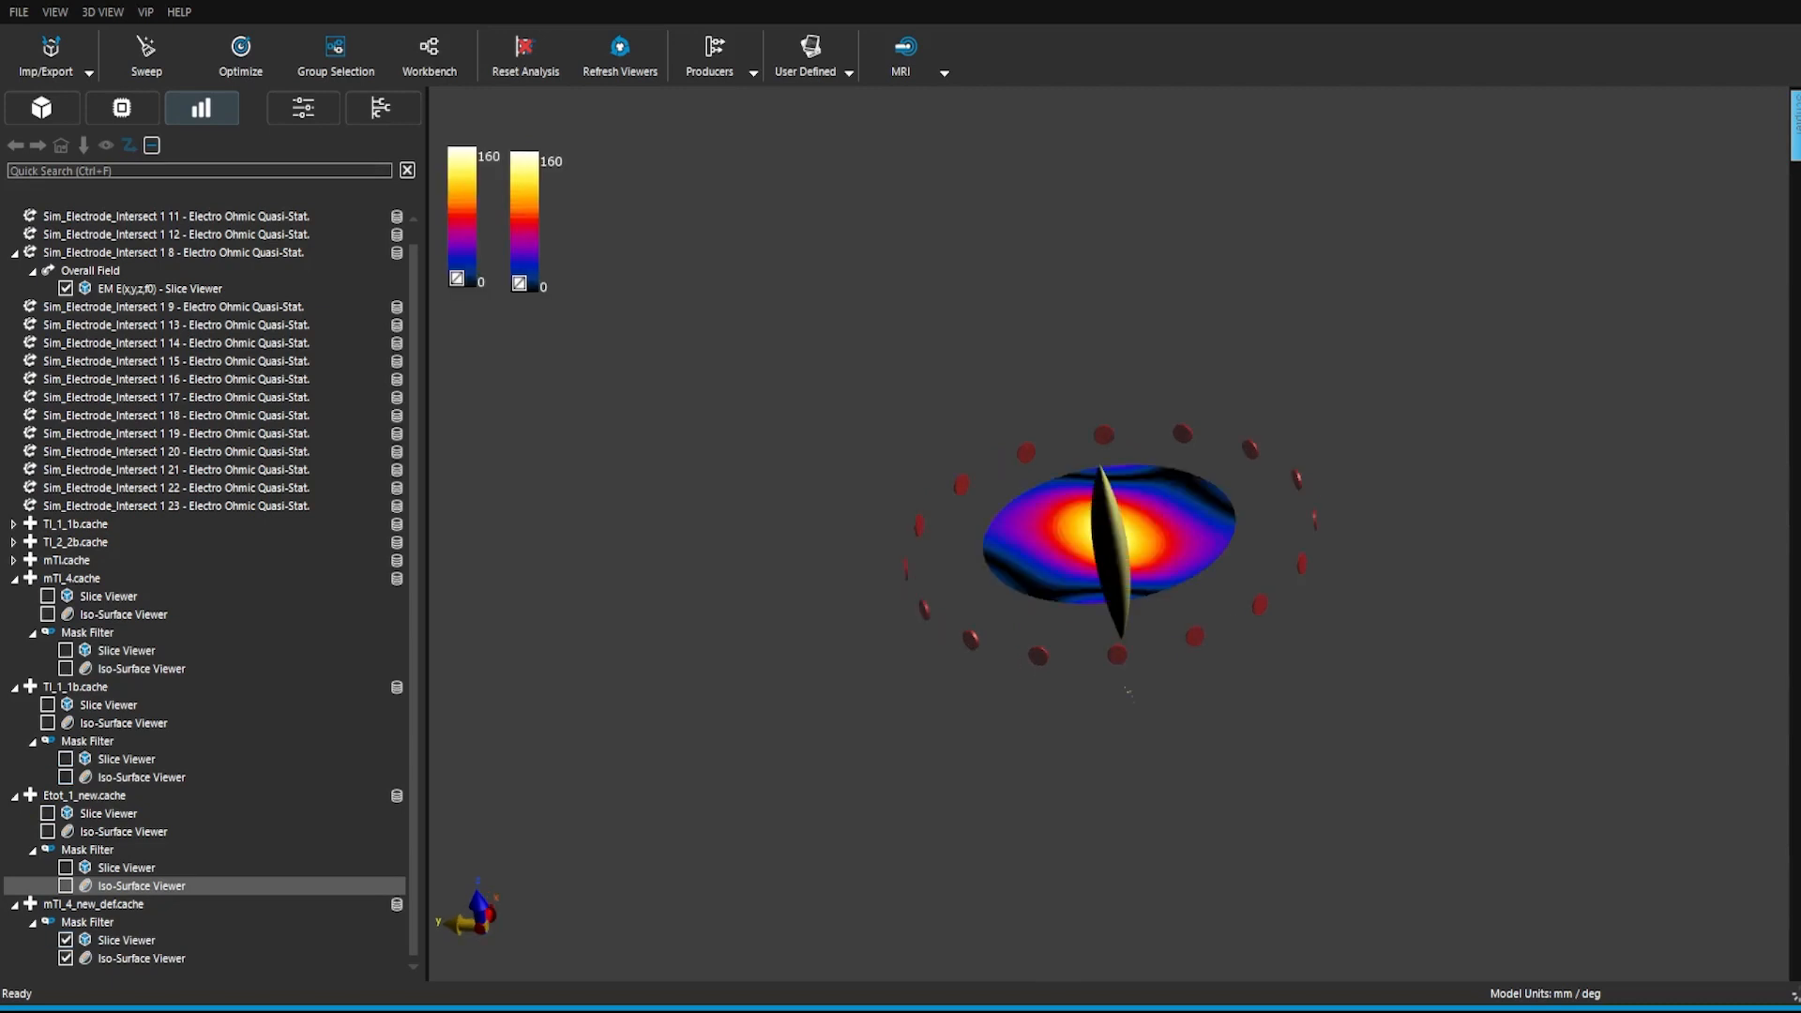